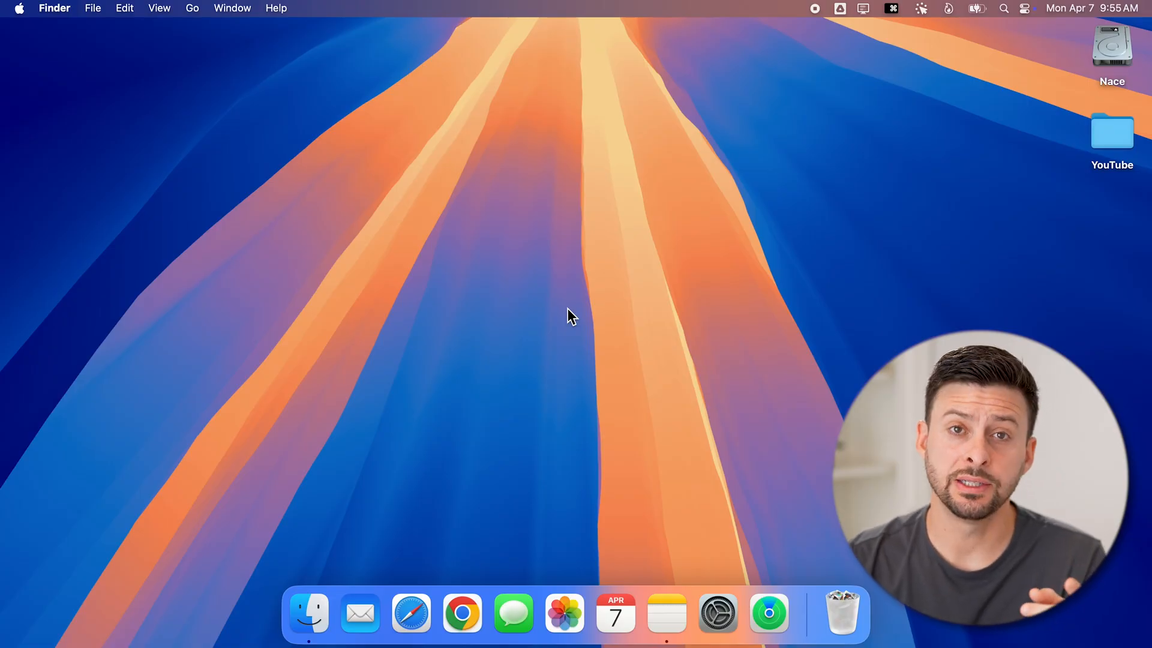
{"action": "mouse_move", "coordinate": [224, 131]}
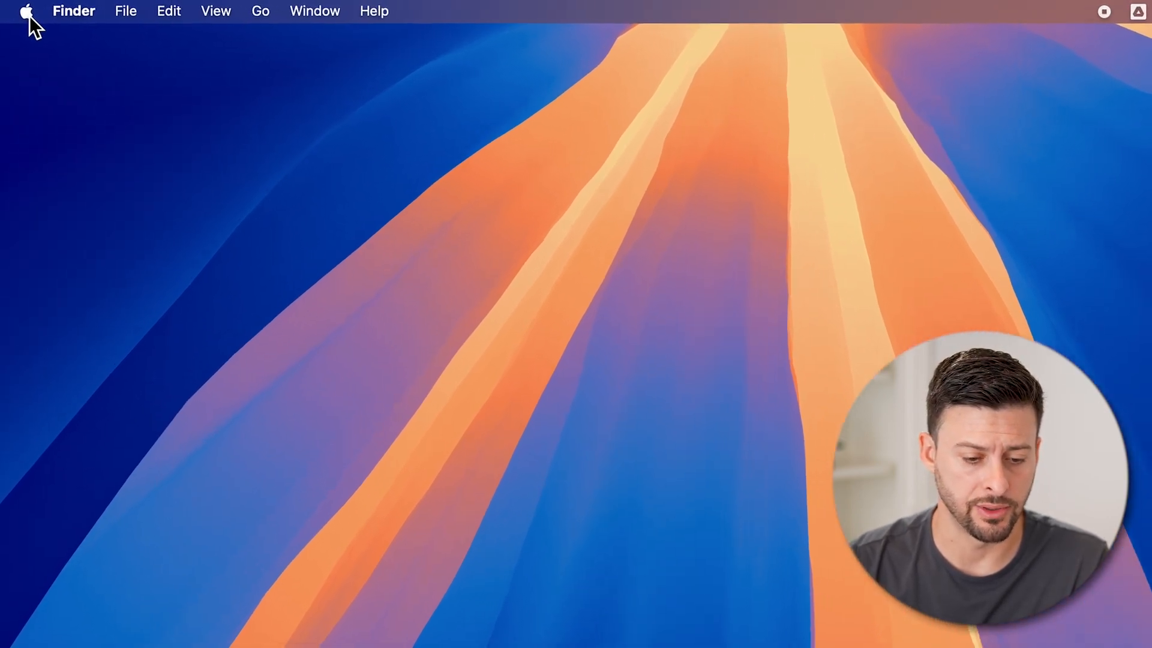
Show the Apple menu with its system options including Force Quit….
{"action": "left_click", "coordinate": [27, 12]}
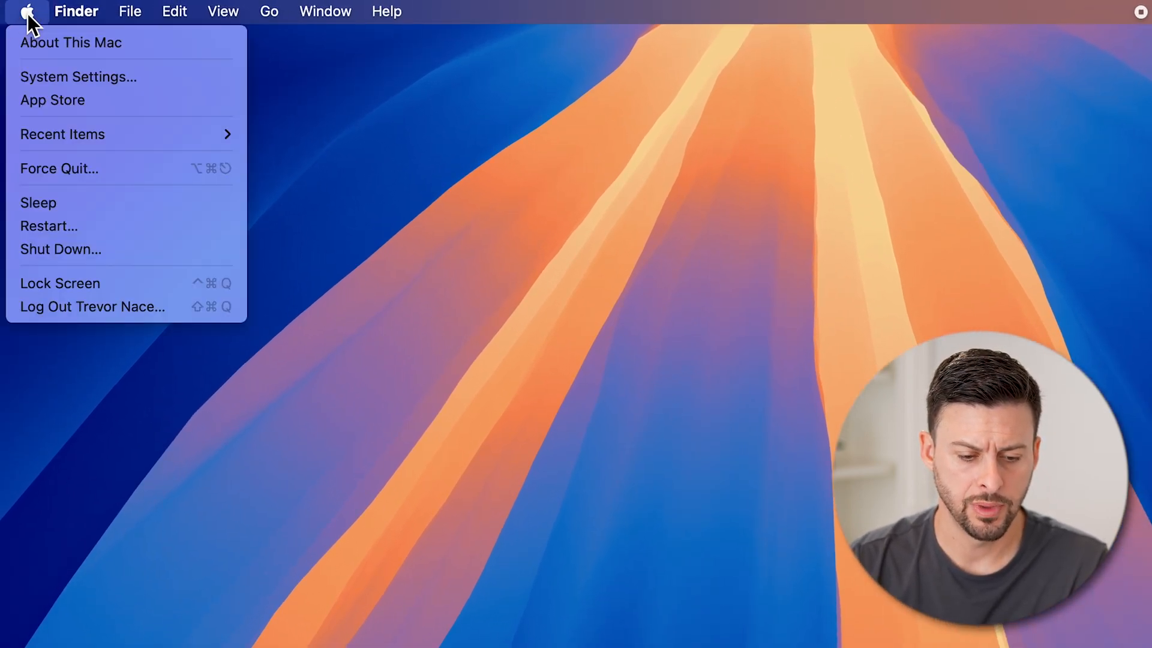
{"action": "mouse_move", "coordinate": [58, 168]}
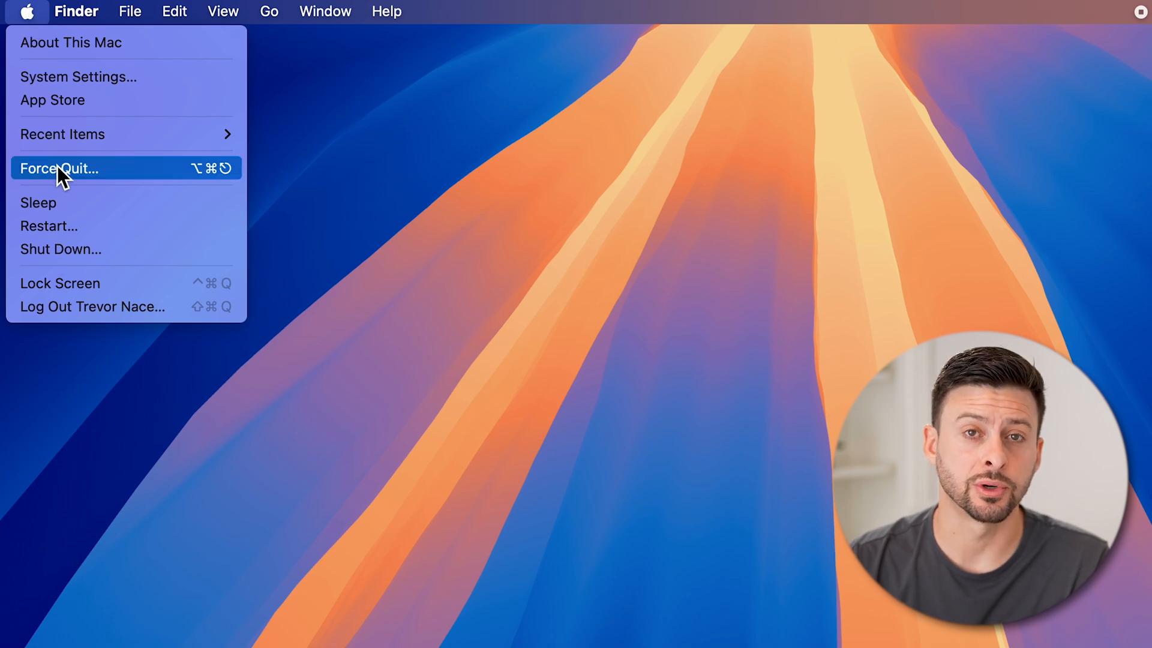
Relaunch Finder from the Force Quit Applications window.
{"action": "left_click", "coordinate": [59, 168]}
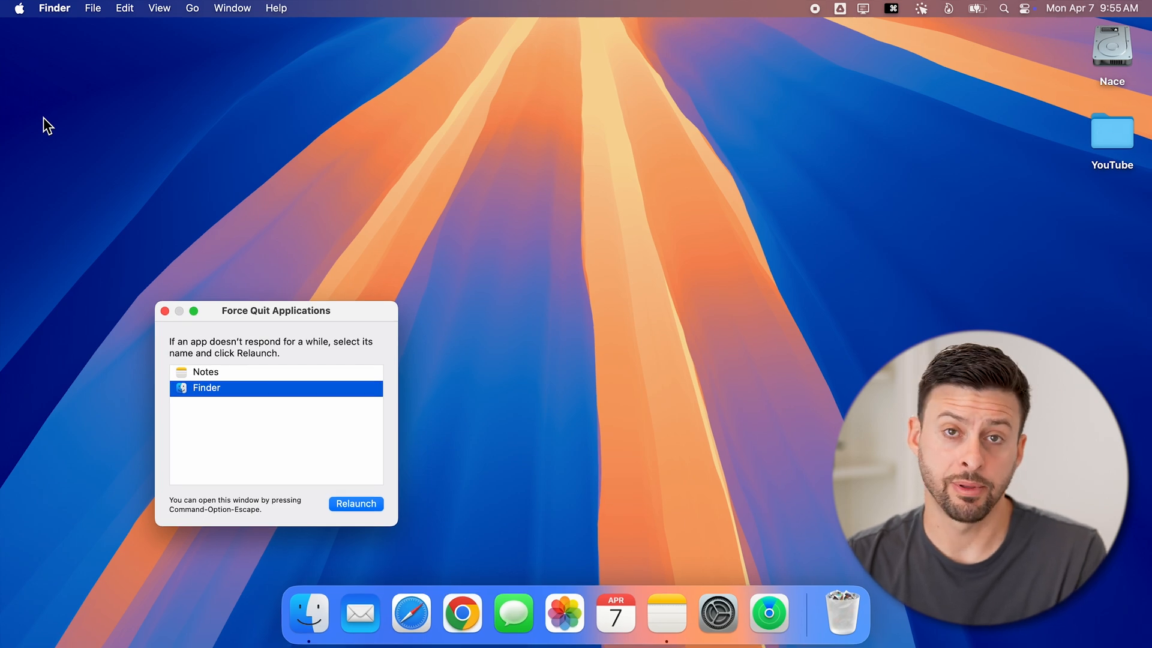
{"action": "mouse_move", "coordinate": [220, 304]}
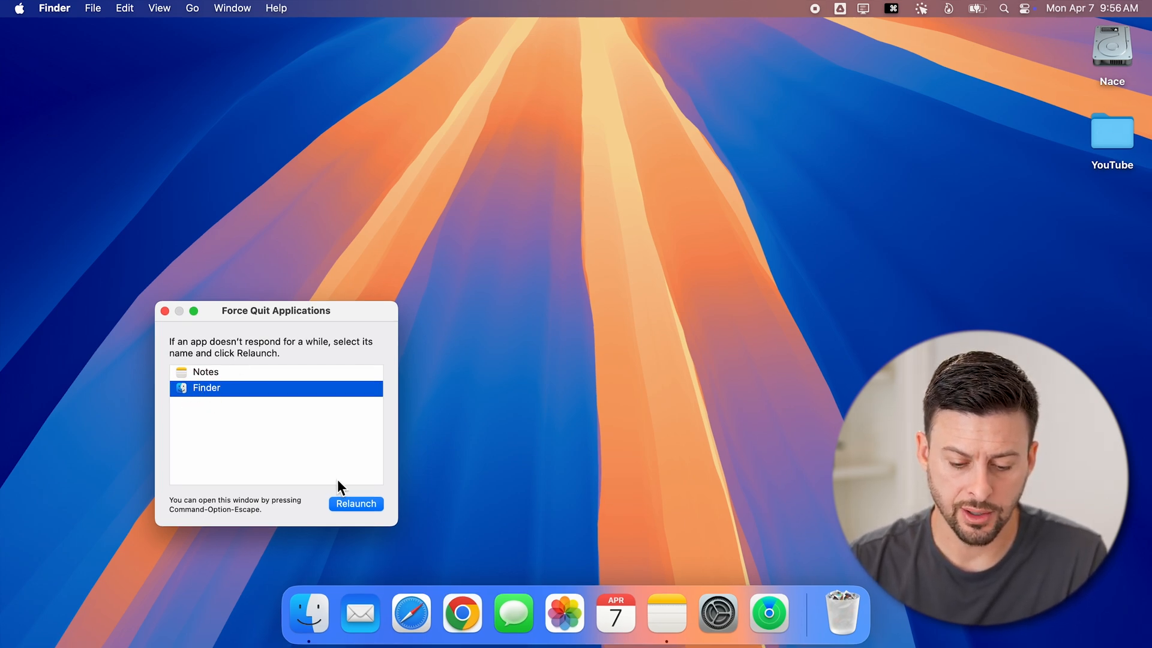
{"action": "left_click", "coordinate": [355, 503]}
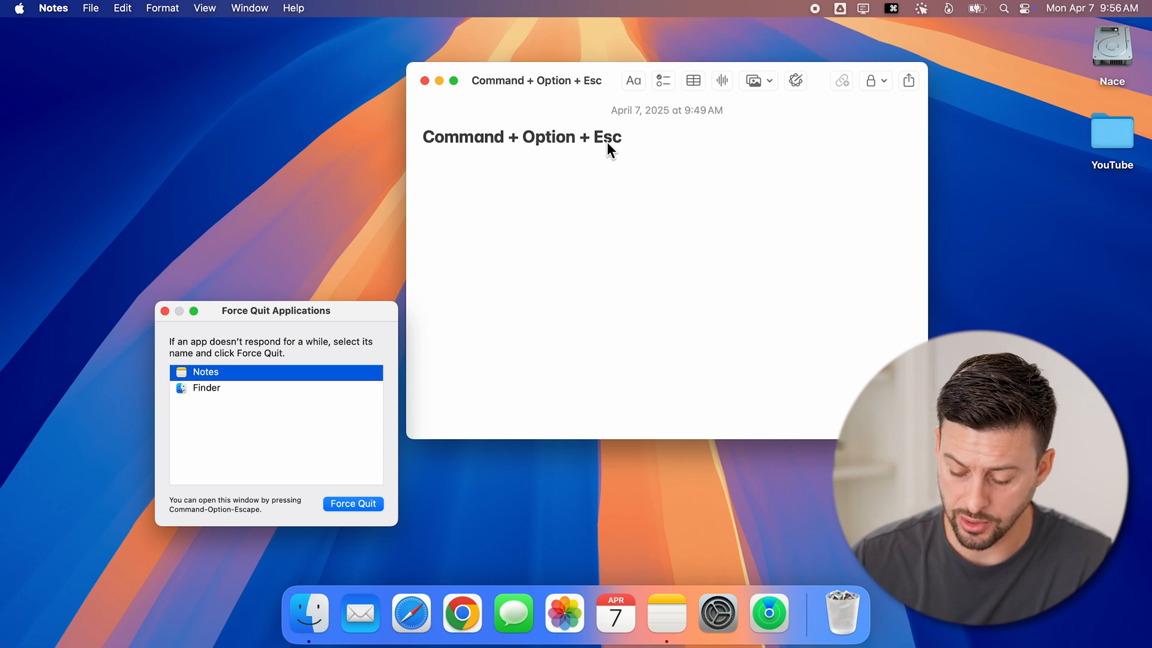
Relaunch Finder again after reopening Force Quit Applications with Command-Option-Esc.
{"action": "left_click", "coordinate": [206, 387]}
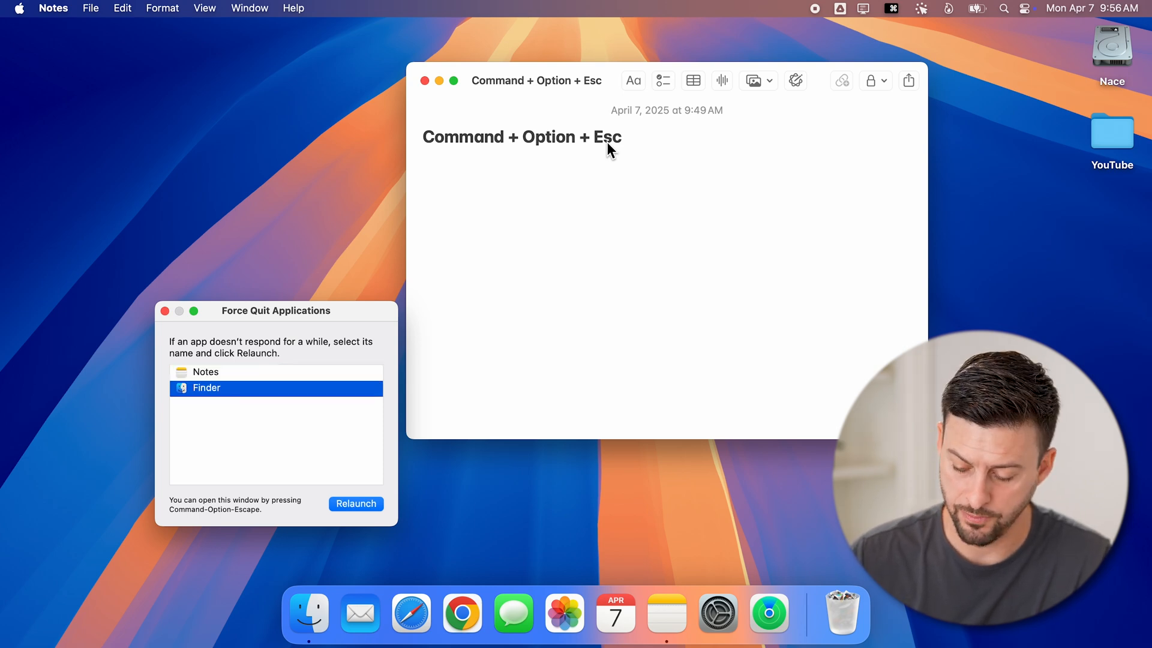
{"action": "left_click", "coordinate": [355, 503]}
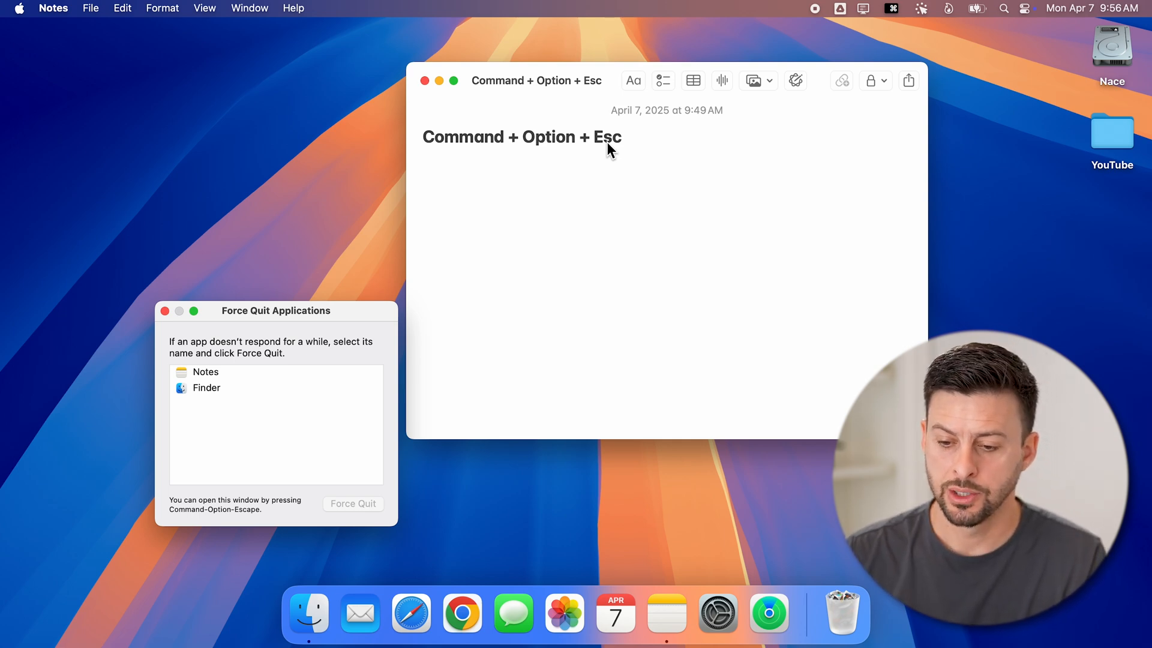
{"action": "mouse_move", "coordinate": [1006, 14]}
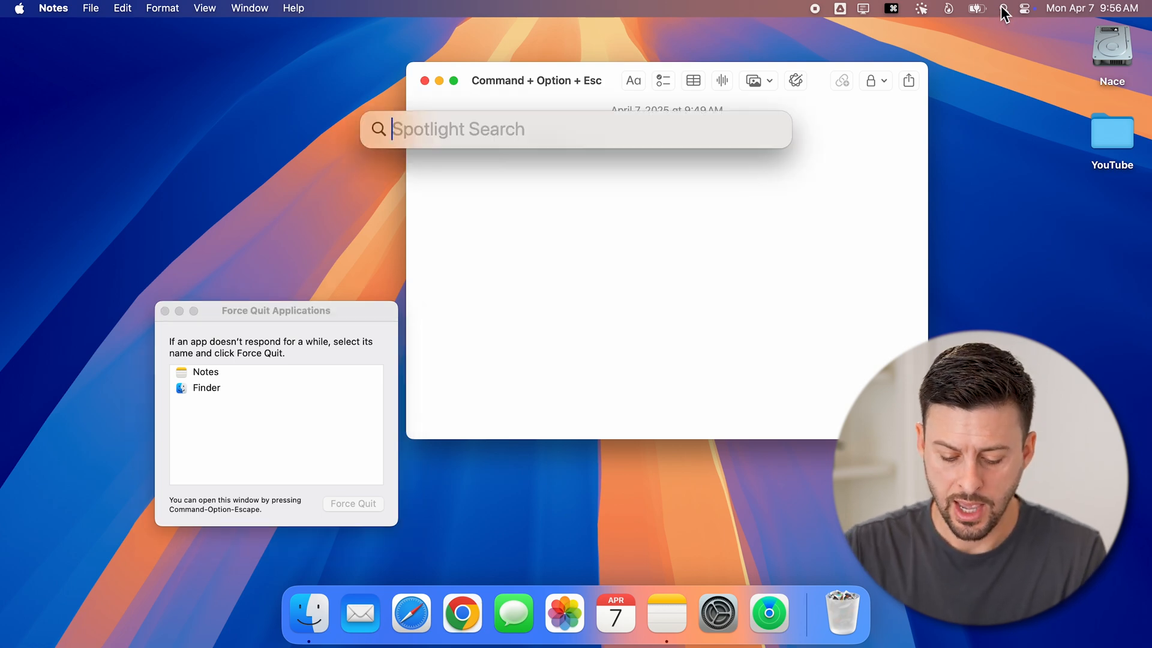
Launch Activity Monitor via Spotlight, filter processes by 'finder', and select the Finder process.
{"action": "type", "text": "activity Monitor"}
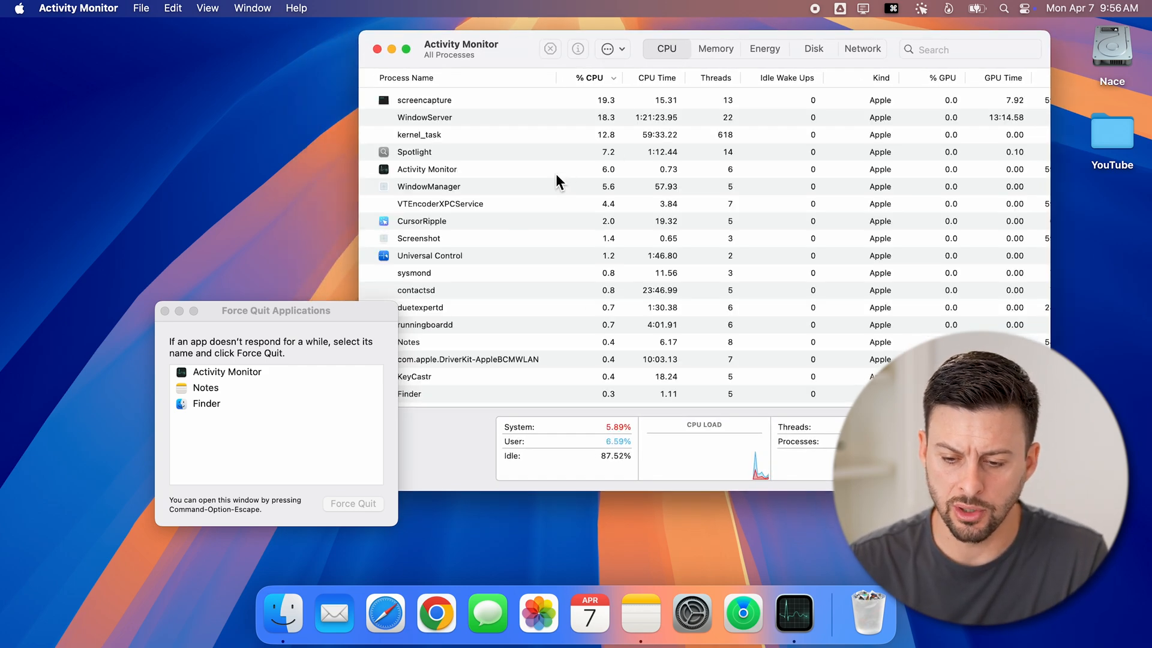
{"action": "left_click", "coordinate": [955, 49]}
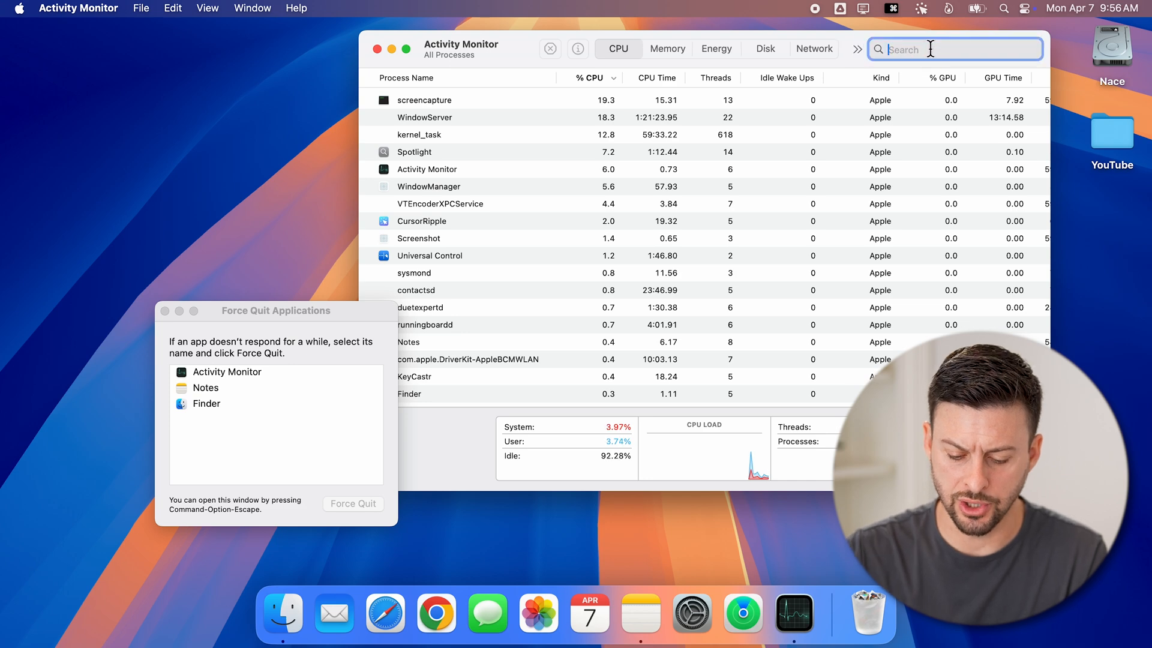
{"action": "type", "text": "finder"}
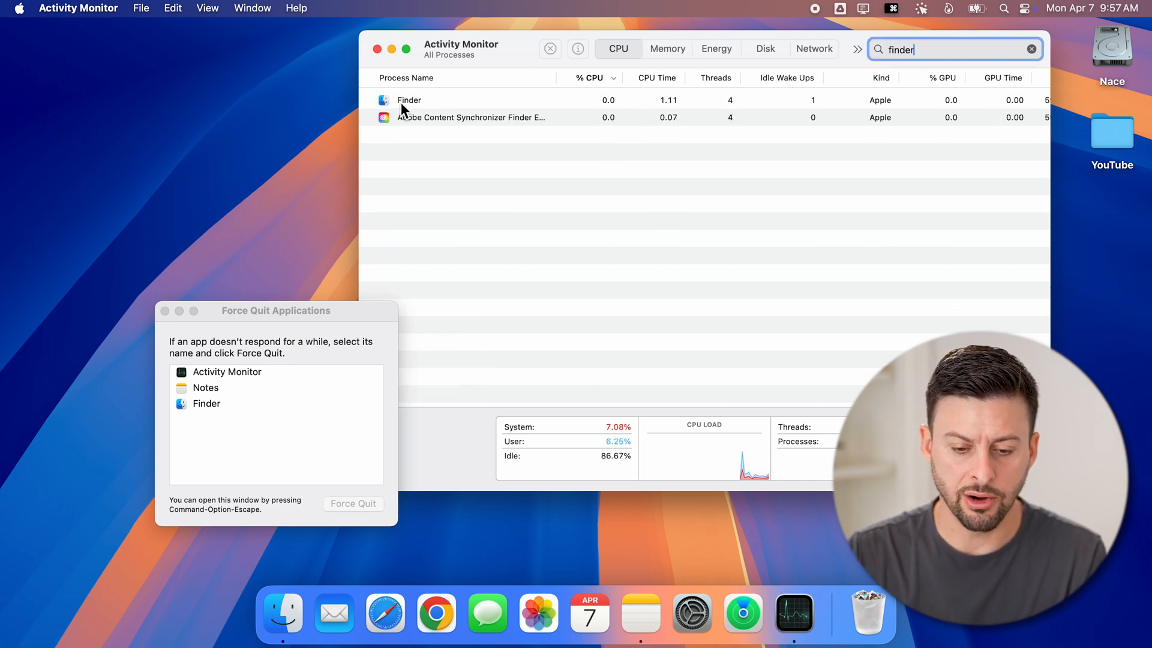
{"action": "left_click", "coordinate": [408, 99]}
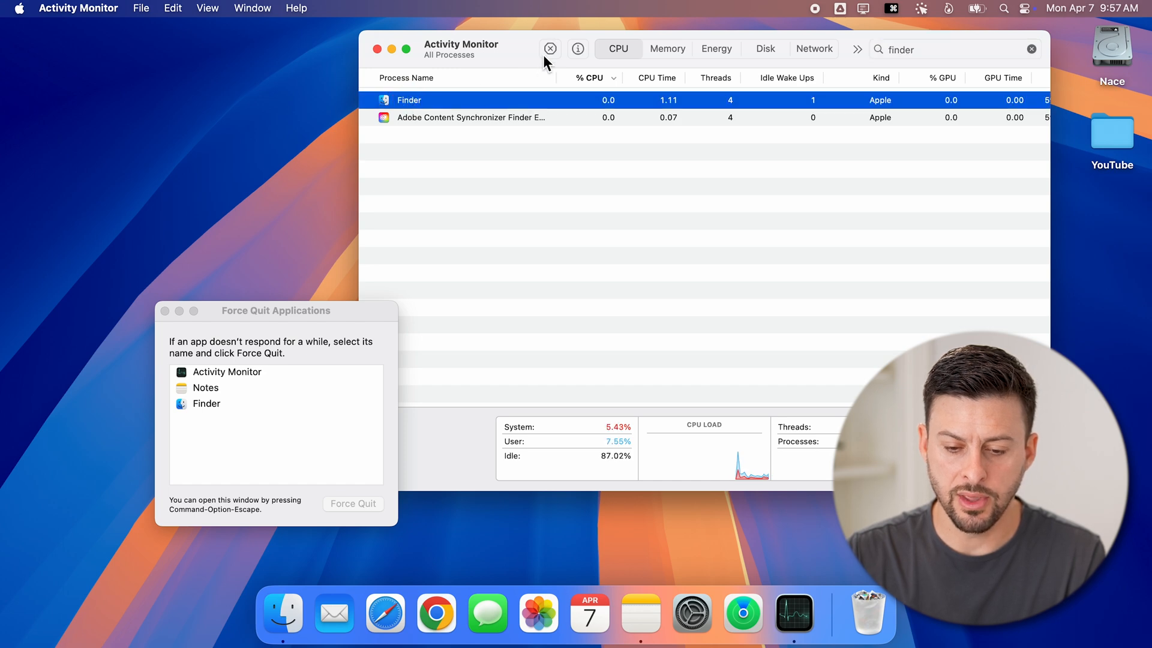
{"action": "mouse_move", "coordinate": [551, 49]}
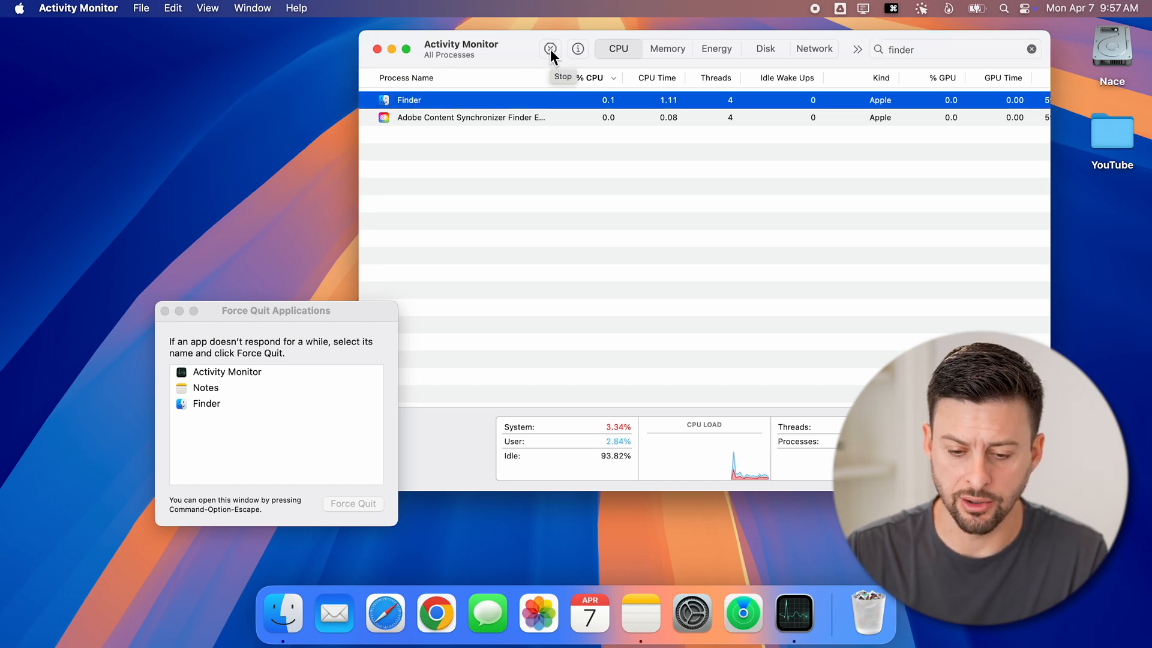
Request stopping the selected Finder process so the quit confirmation appears.
{"action": "left_click", "coordinate": [550, 48]}
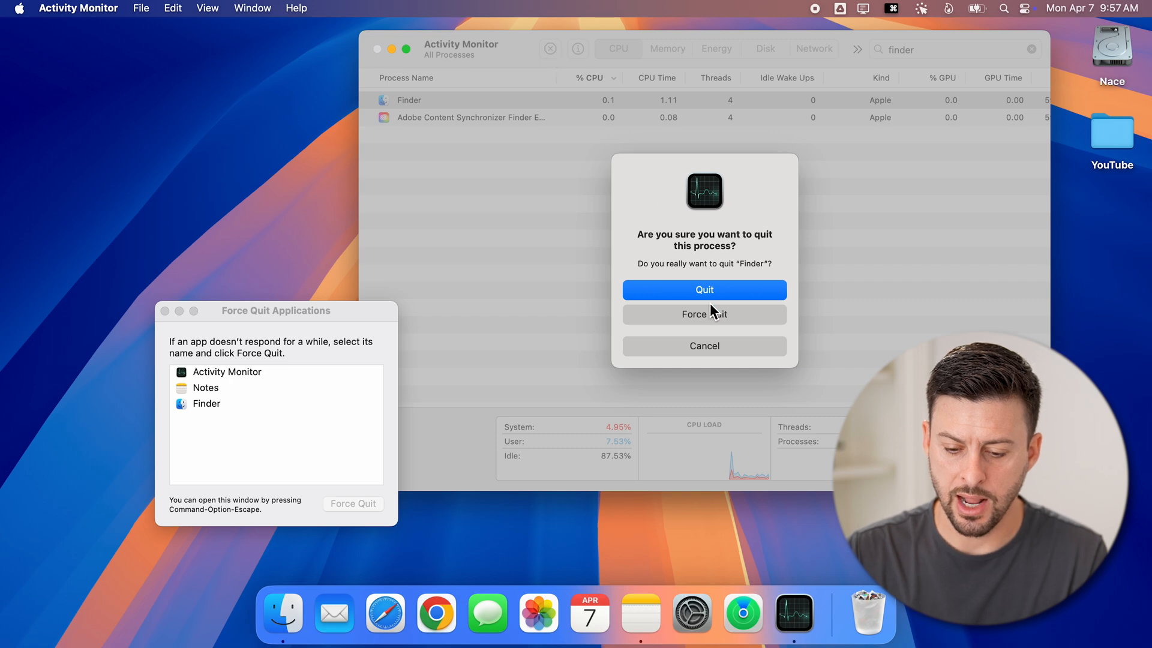